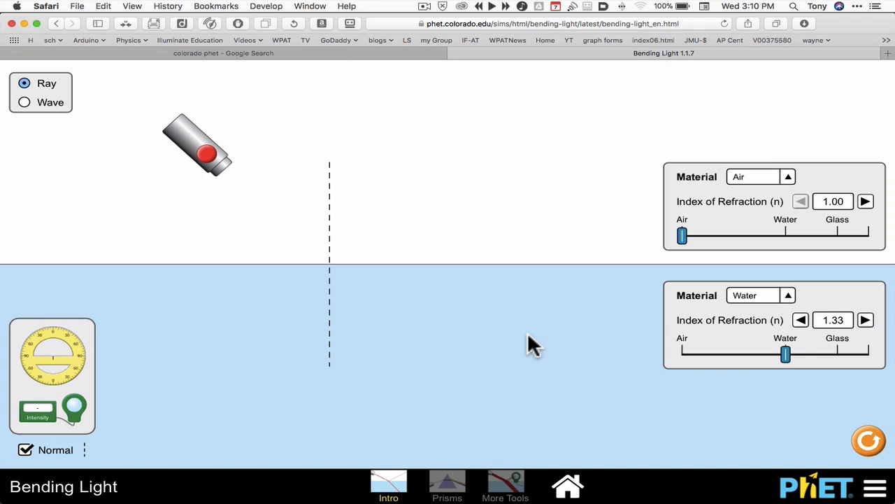
mouse_move(279, 195)
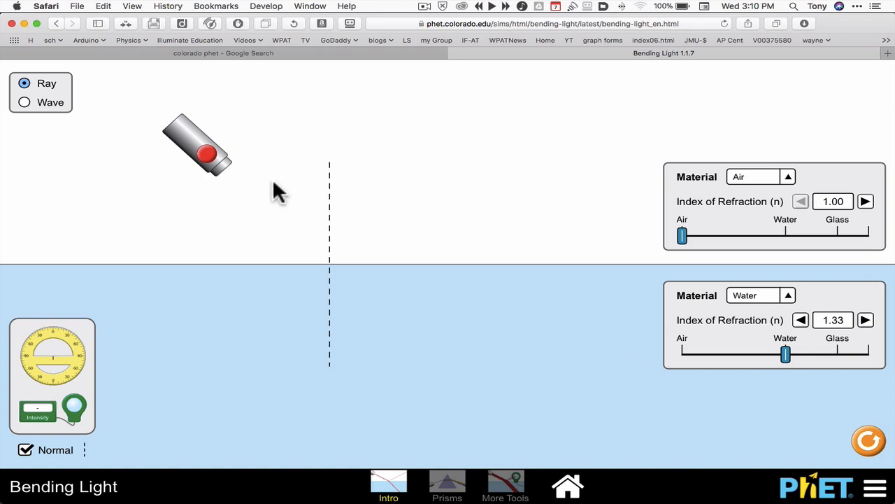
- Aim and reposition the laser, returning it to its spot, and toggle the beam off and on
drag(199, 143, 227, 119)
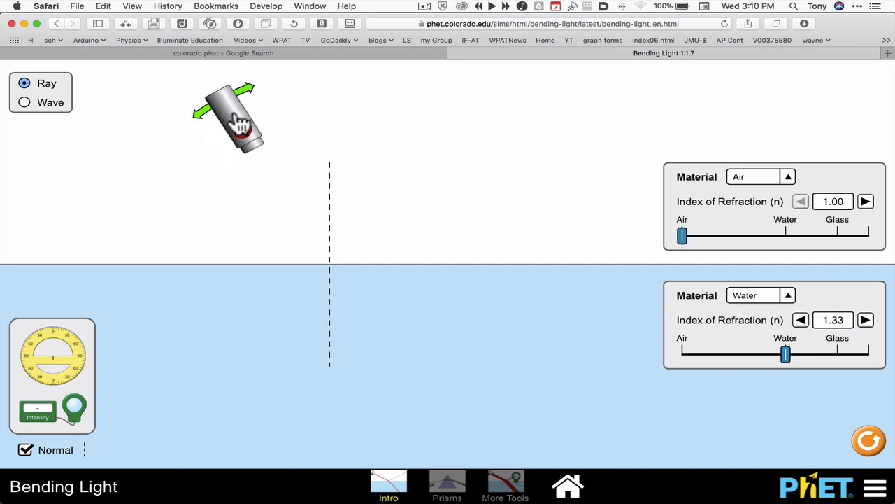
drag(238, 123, 151, 221)
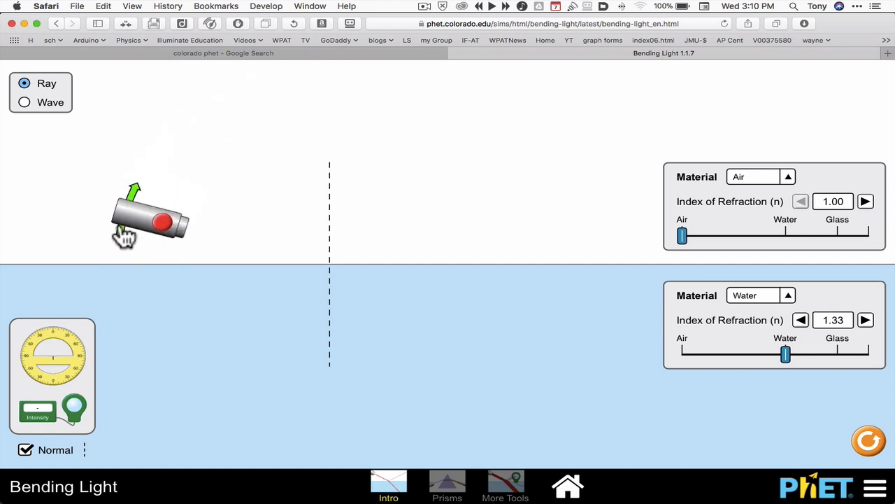
drag(147, 223, 199, 157)
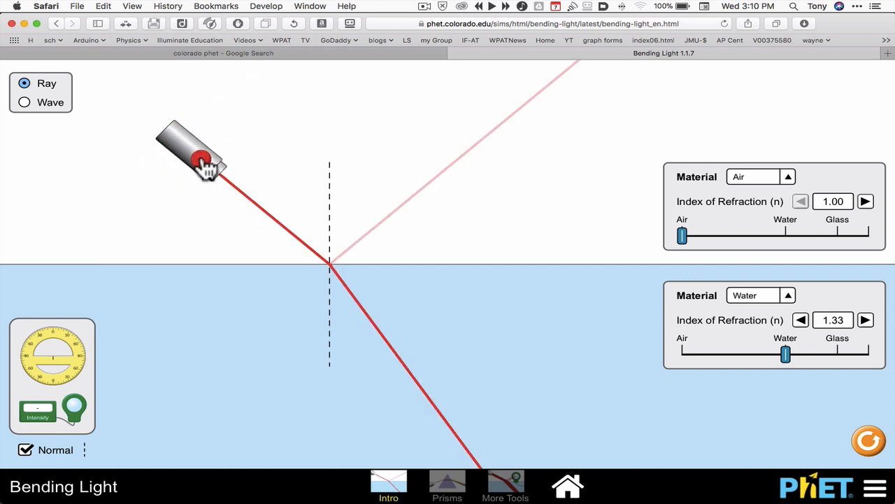
click(203, 159)
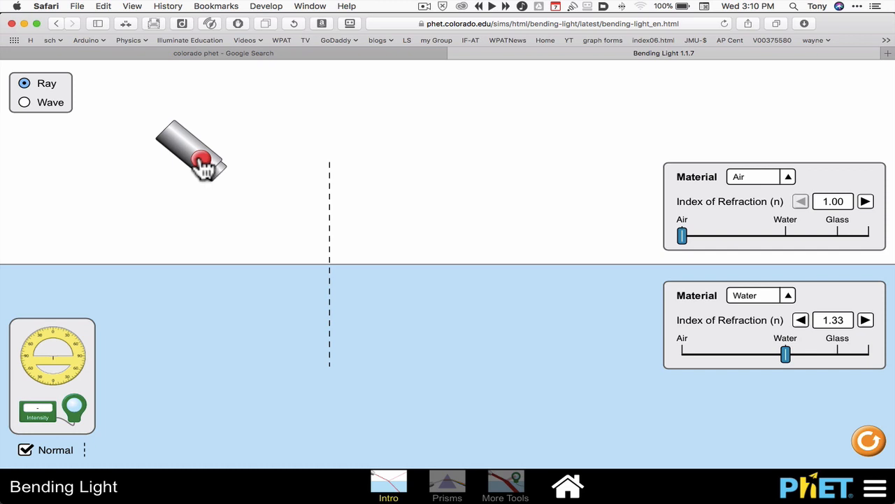
click(201, 157)
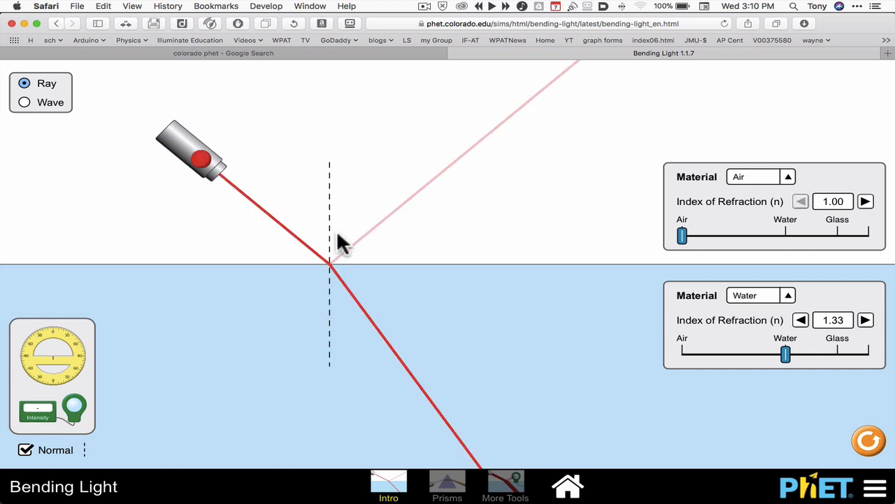
mouse_move(366, 329)
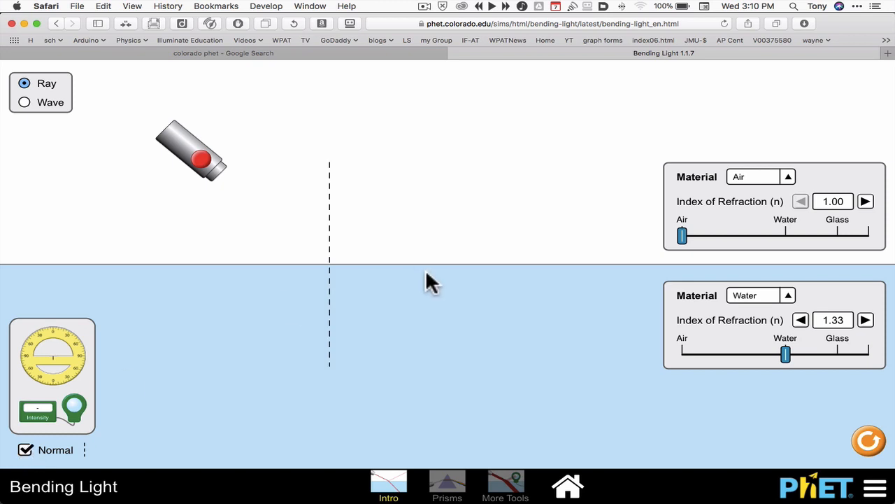
mouse_move(710, 235)
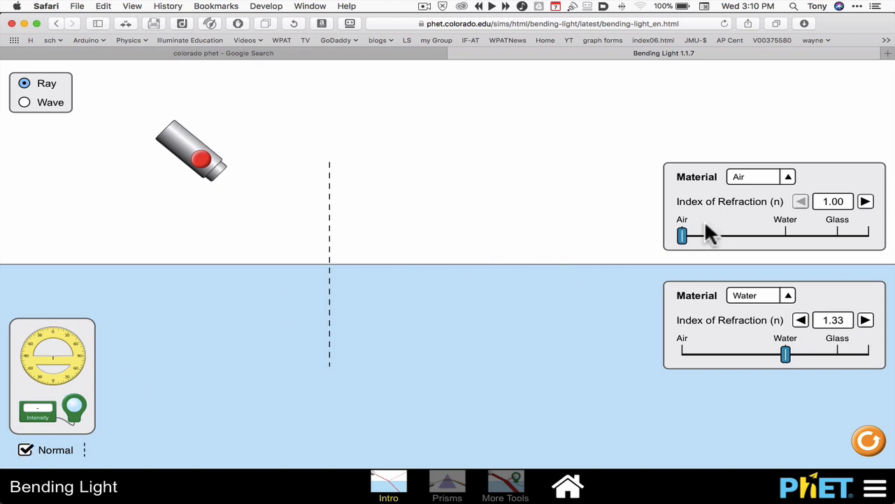
- Try the upper index at 1.14 and return it to 1.00, then set the lower index to 1.51
drag(683, 235, 724, 235)
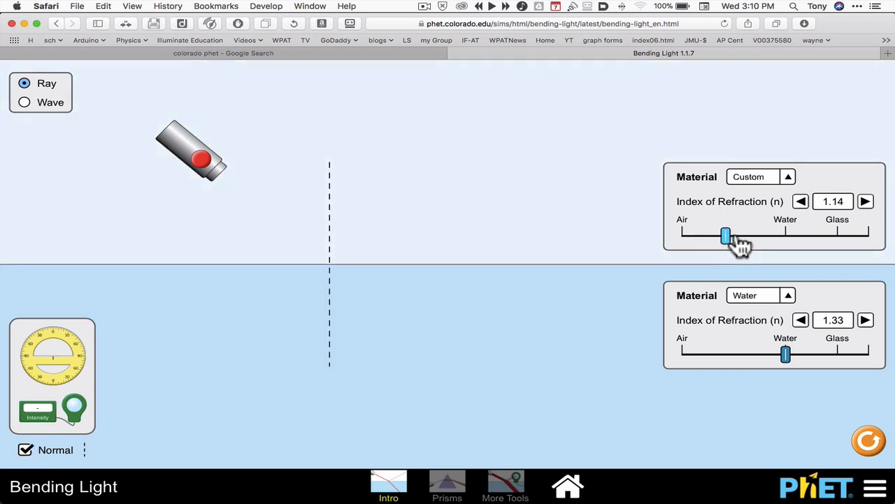
drag(724, 235, 682, 235)
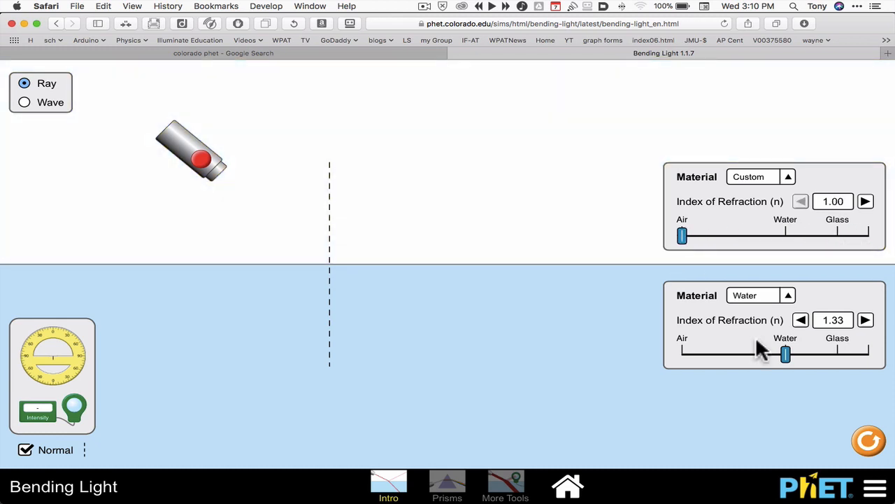
drag(785, 354, 842, 354)
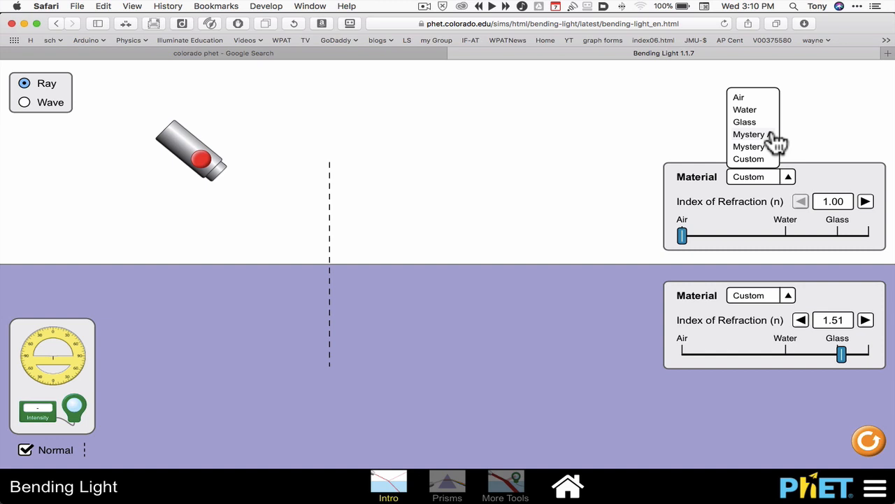
- Make the upper medium Mystery A, then Custom, and lower the bottom index to 1.33
click(750, 134)
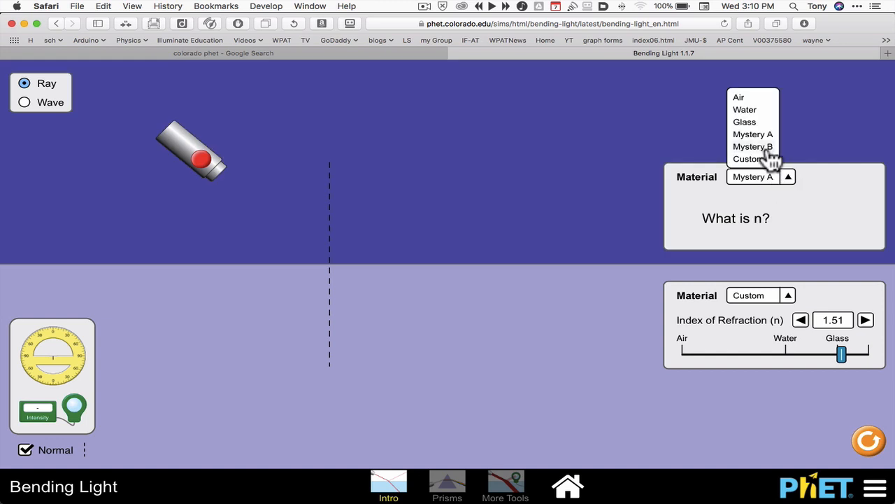
click(749, 160)
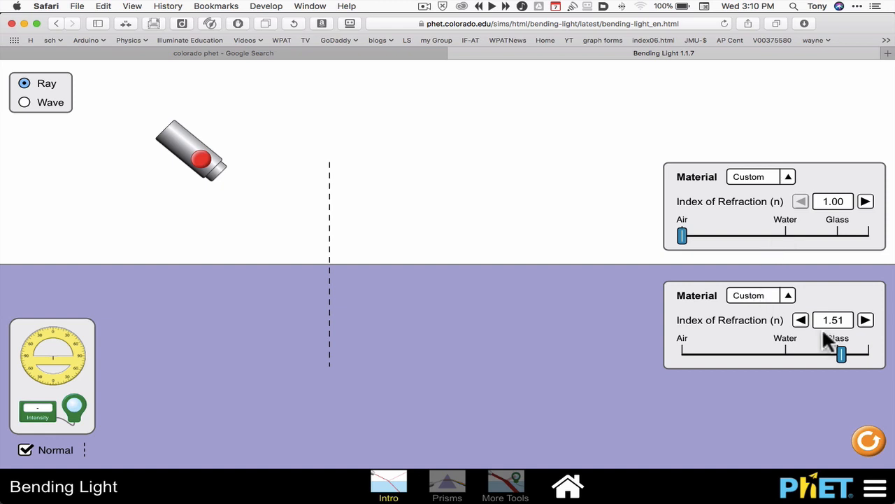
drag(842, 356, 783, 355)
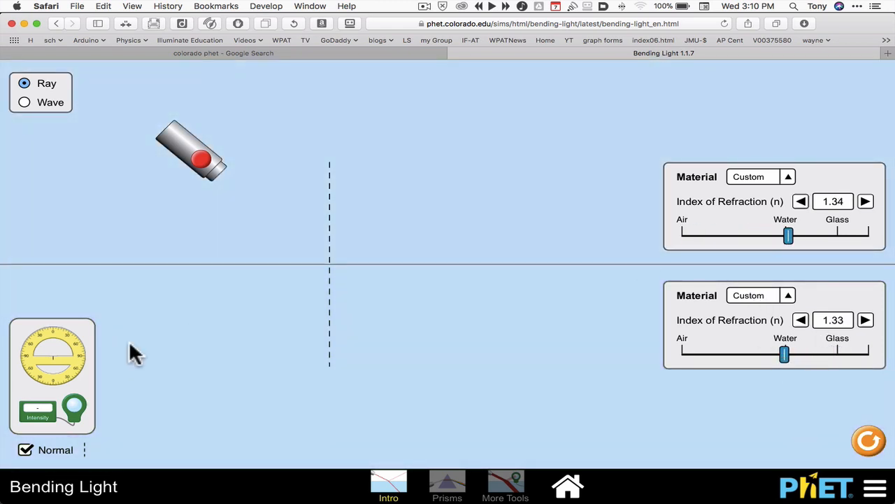
mouse_move(56, 359)
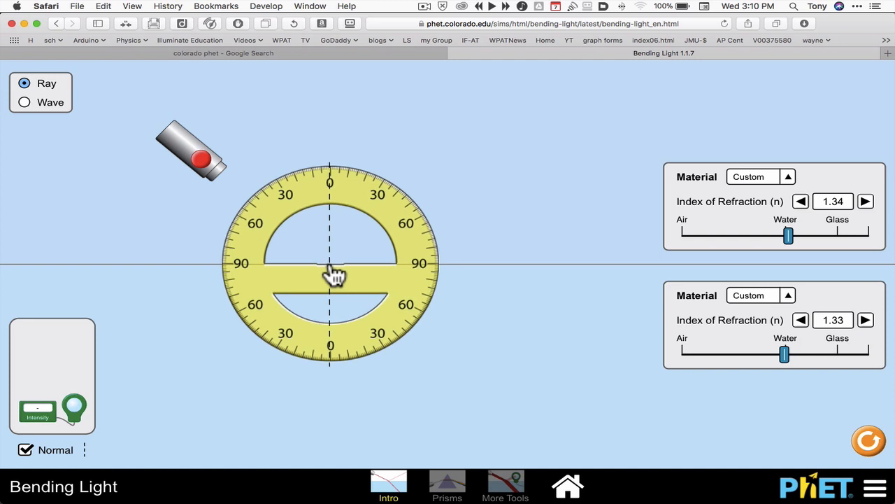
mouse_move(223, 175)
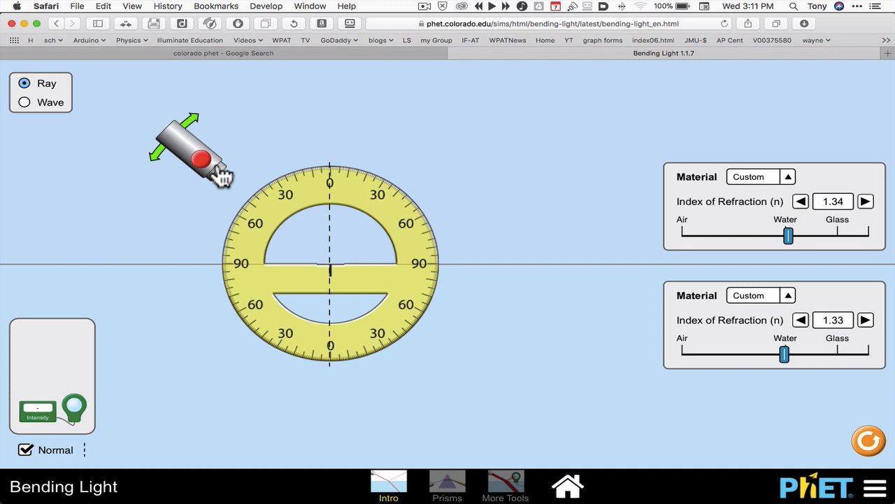
mouse_move(252, 203)
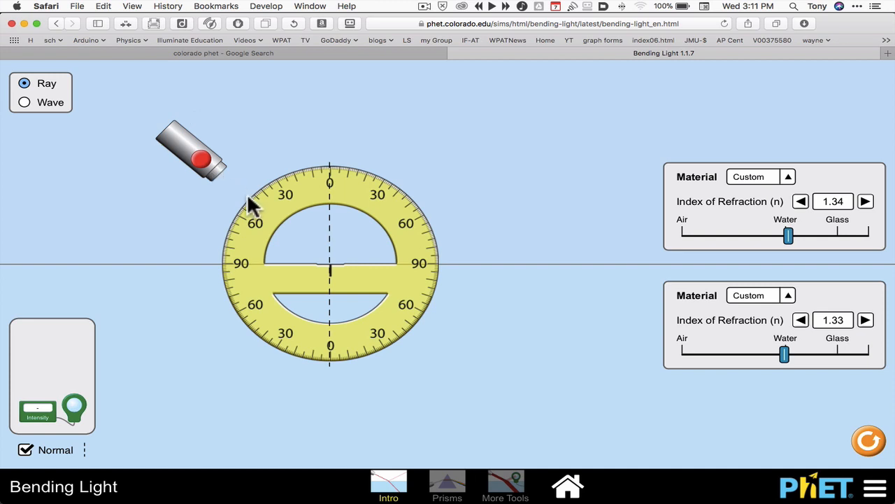
- Drag the protractor back into the toolbox
drag(329, 263, 101, 405)
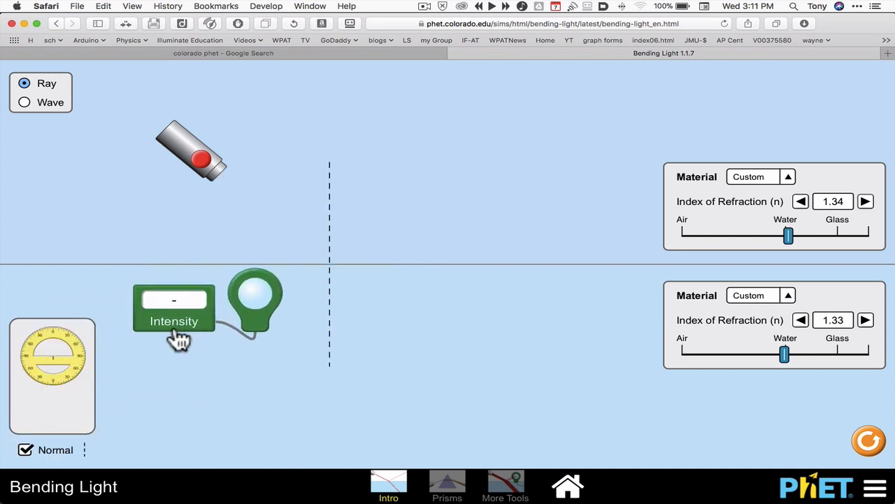
- With the laser on, move the intensity sensor into and out of the beam, then stow the meter
click(202, 160)
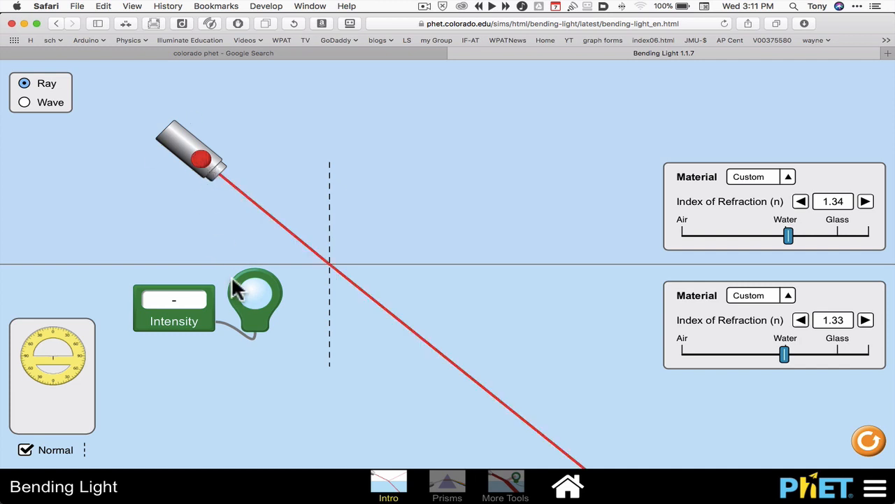
drag(254, 301, 378, 308)
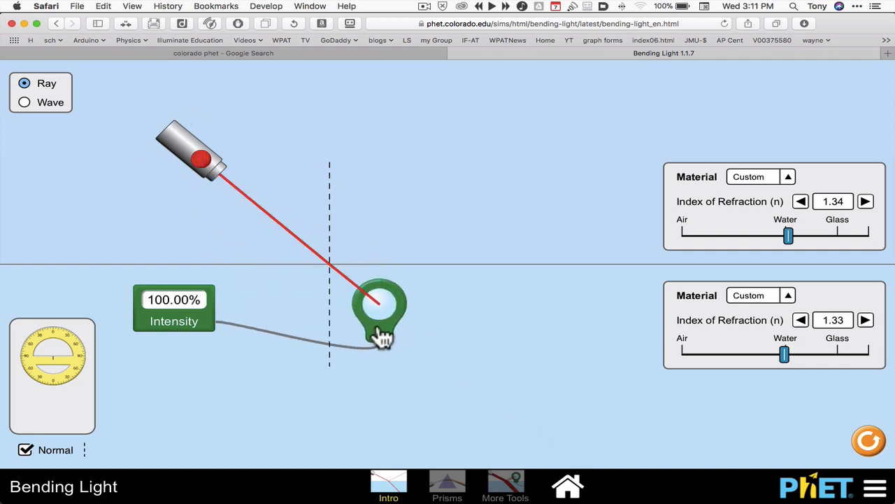
drag(381, 311, 455, 212)
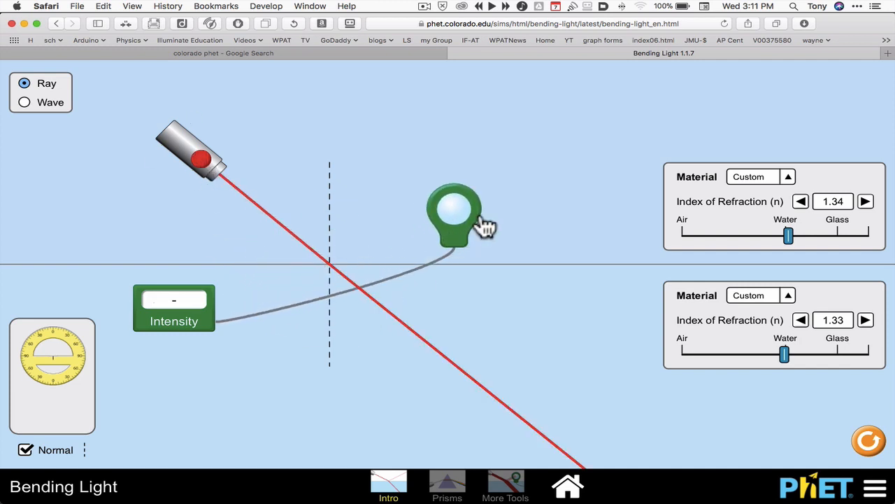
drag(455, 212, 366, 224)
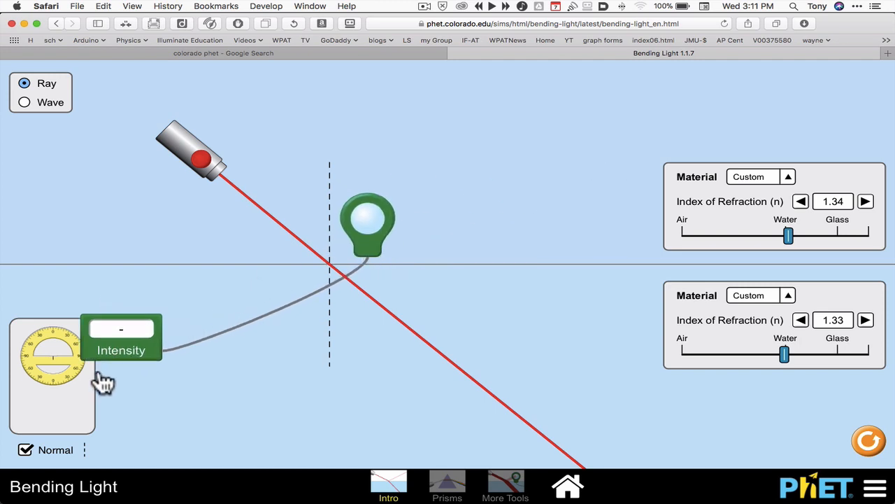
drag(366, 223, 73, 409)
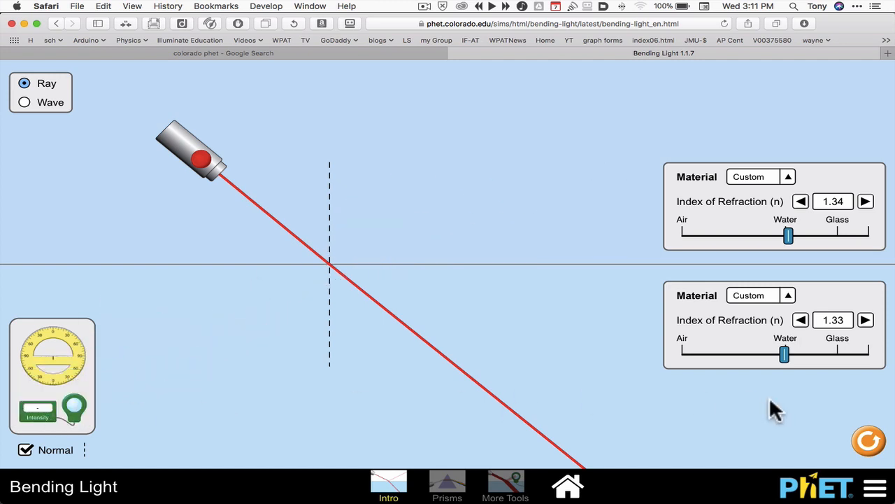
- Reset All to restore air over water with the laser off
click(868, 441)
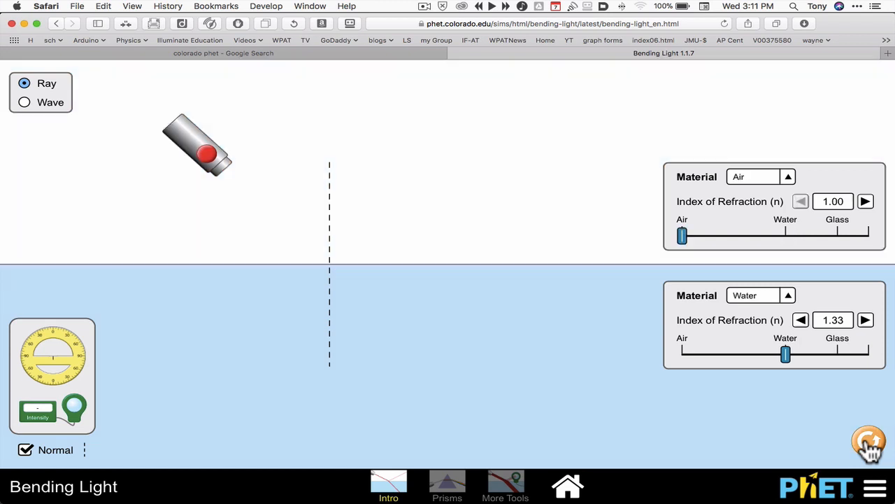